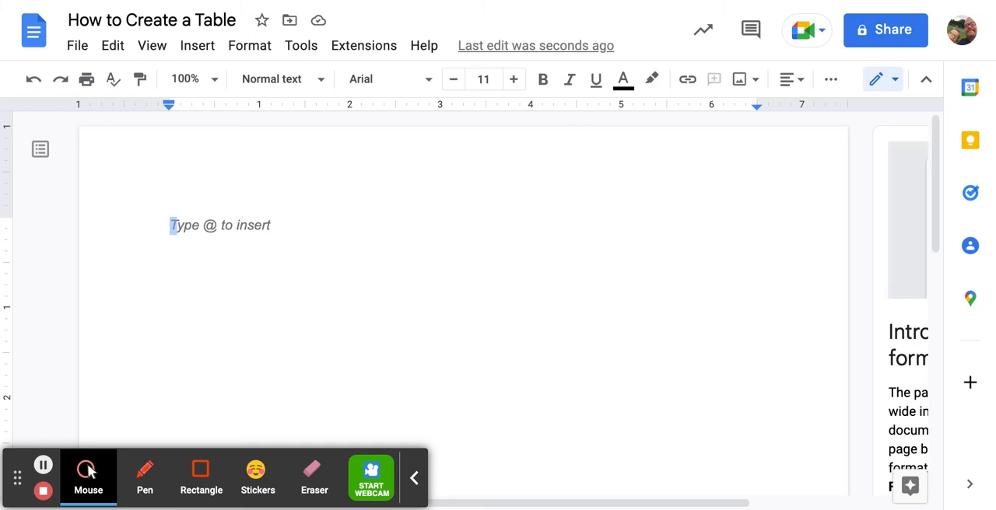
mouse_move(249, 46)
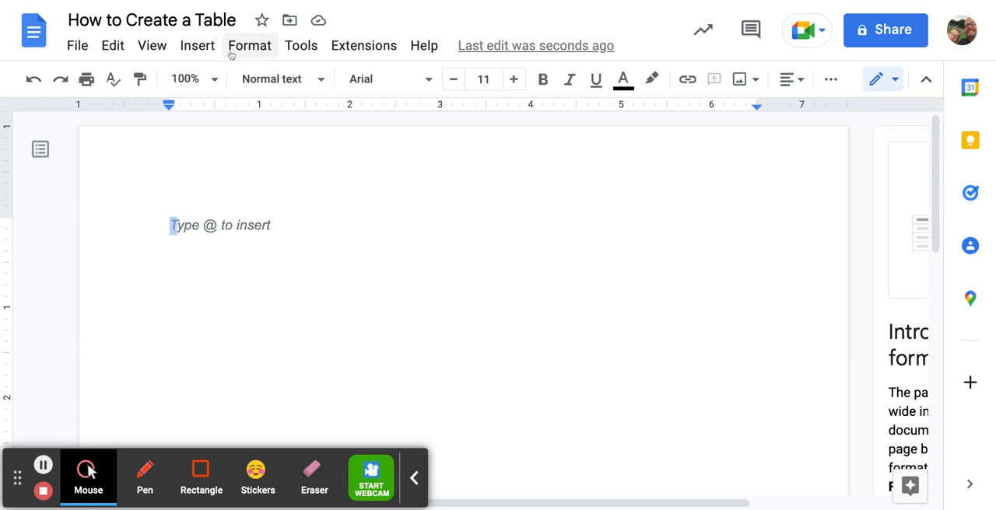
Step: Insert a 3-column by 5-row table into the empty document
left_click(196, 45)
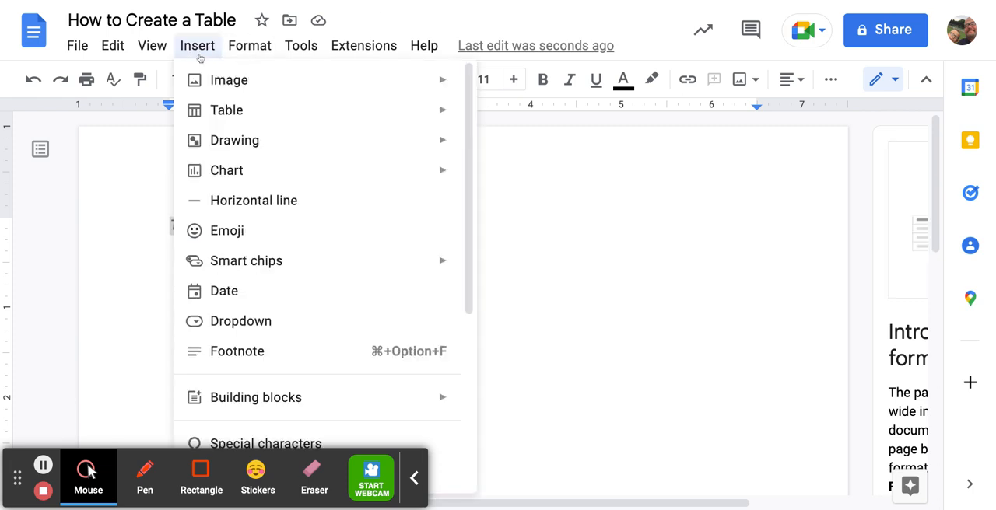
mouse_move(227, 109)
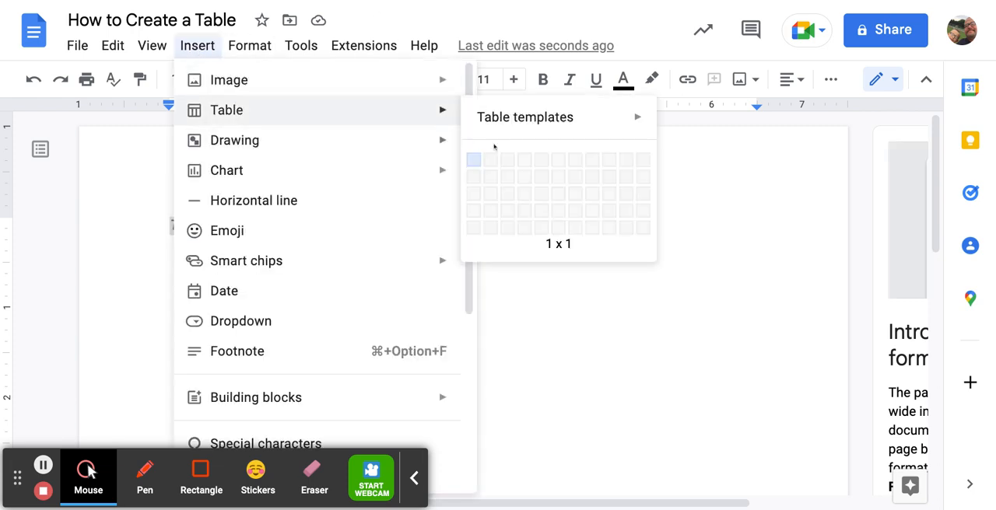
mouse_move(507, 159)
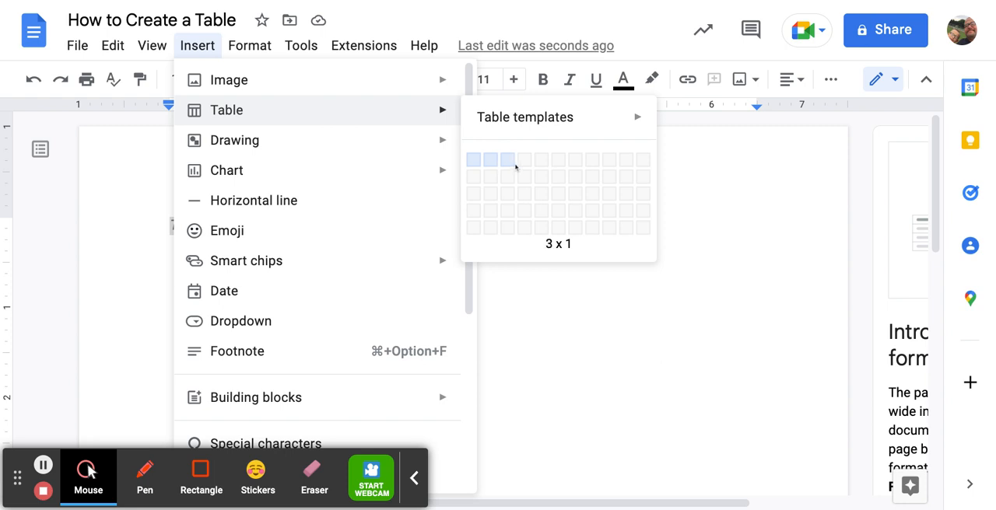
mouse_move(507, 210)
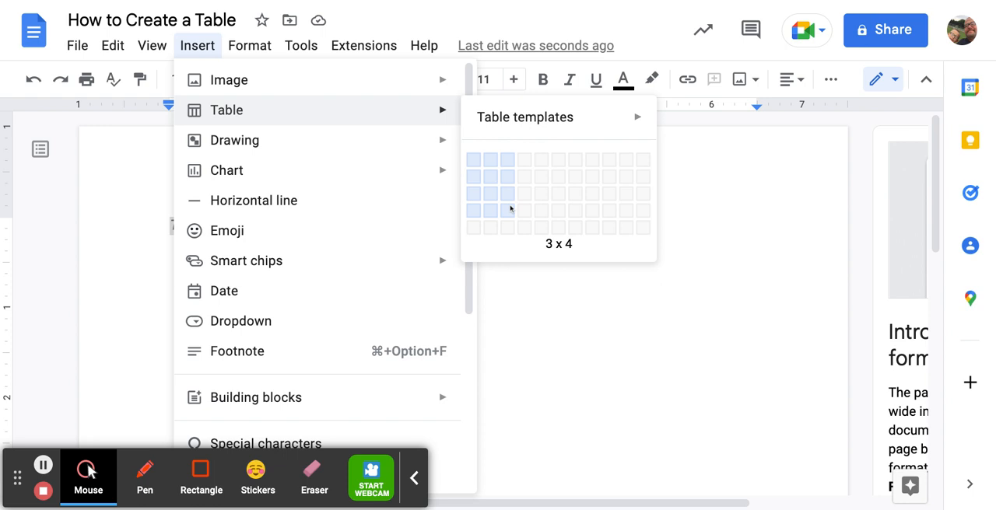
mouse_move(507, 228)
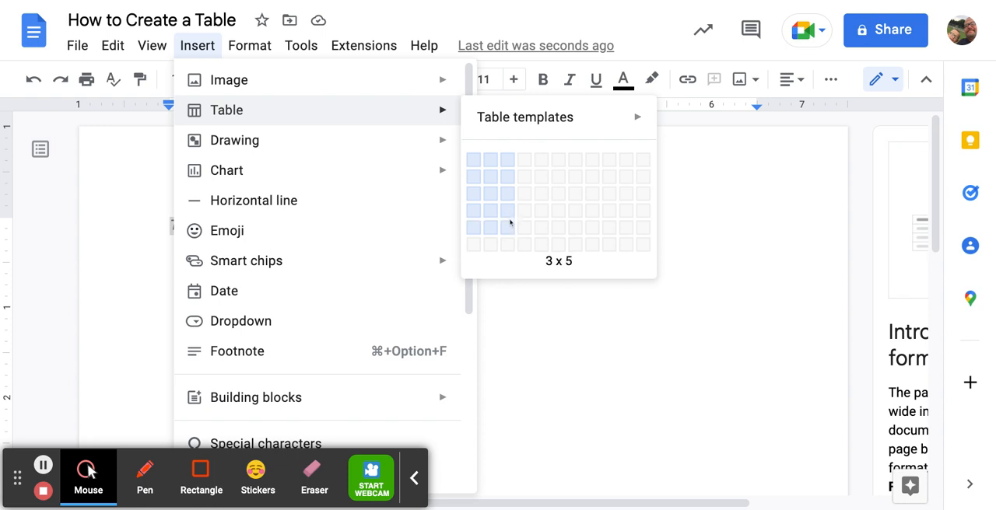
left_click(507, 228)
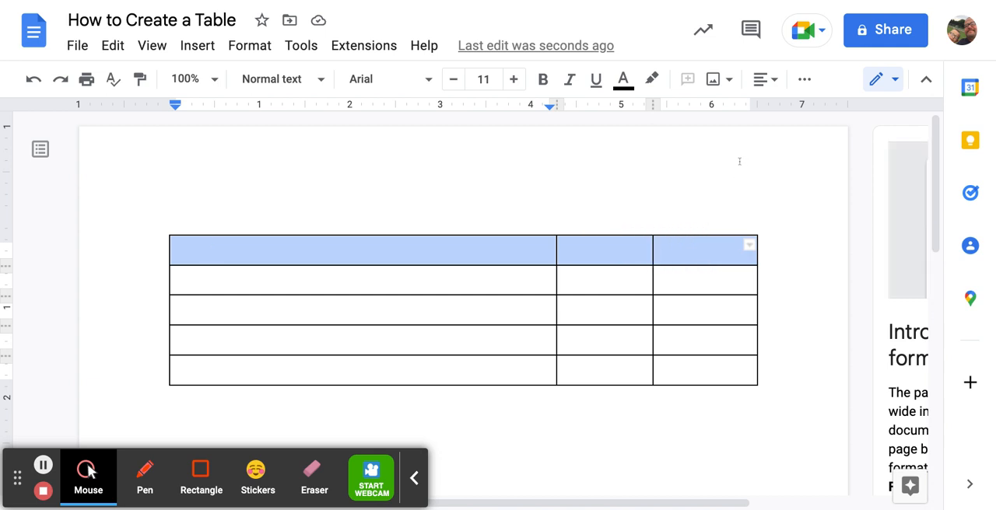
Step: Fill the selected top row's cells with black via Background color
left_click(804, 78)
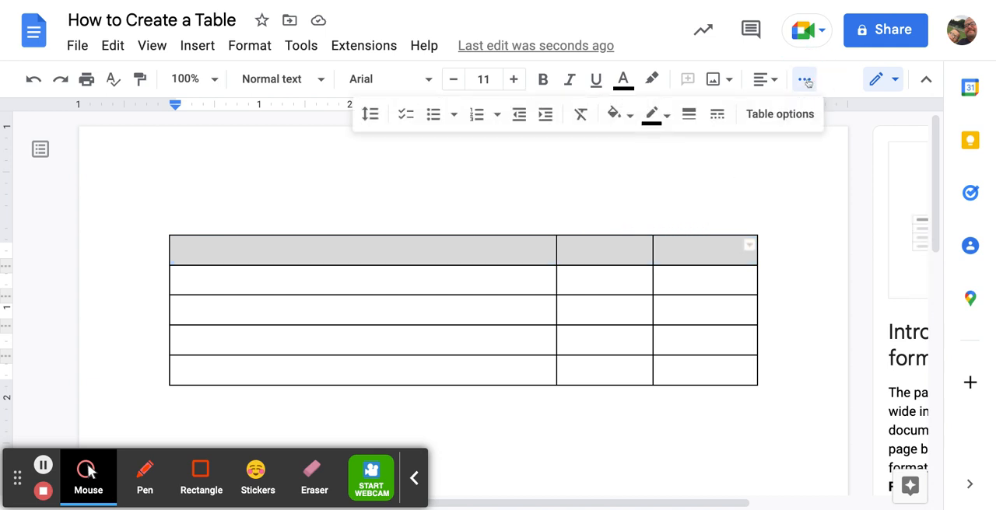
left_click(617, 114)
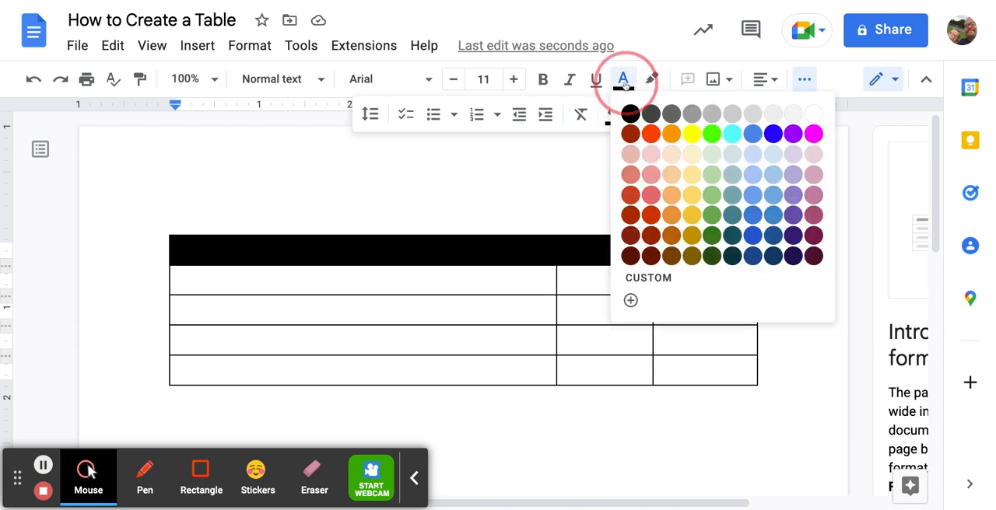
Step: Set the text colour to white and enter "Type" in the first header cell
left_click(753, 134)
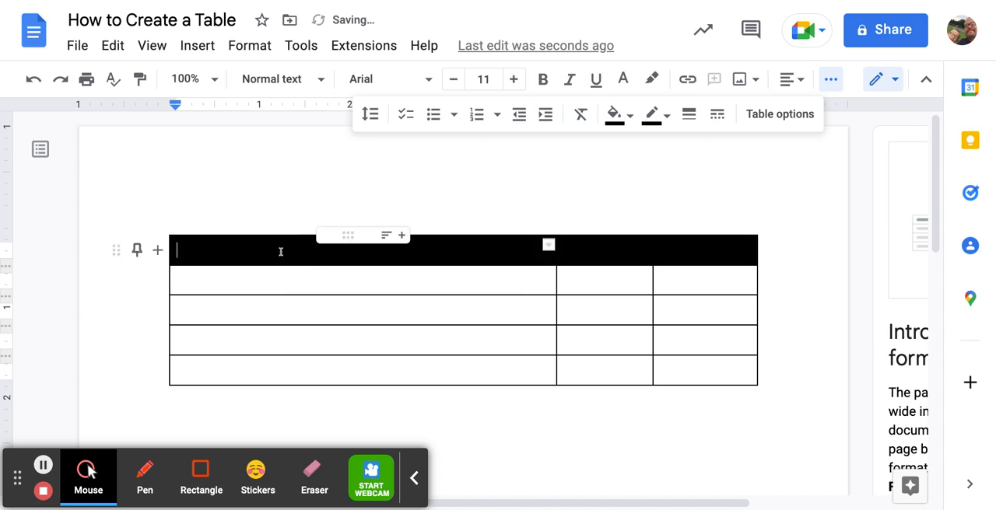
type("Type")
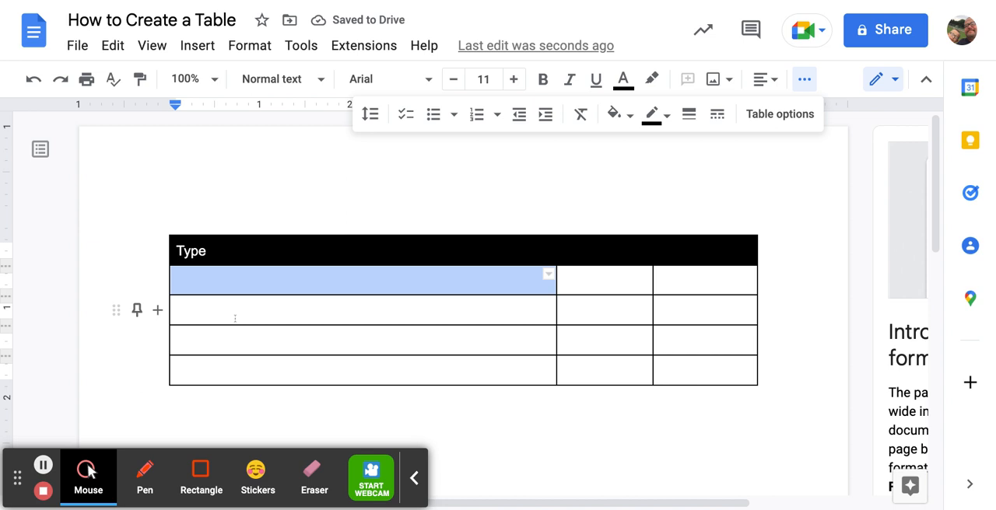
Step: Fill the middle cell of row 3 with black background colour
left_click(604, 310)
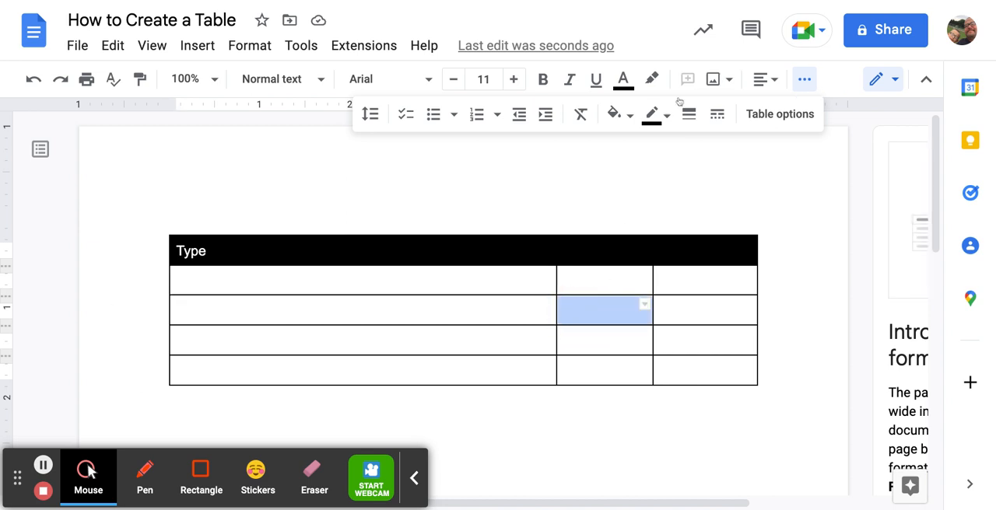
left_click(615, 113)
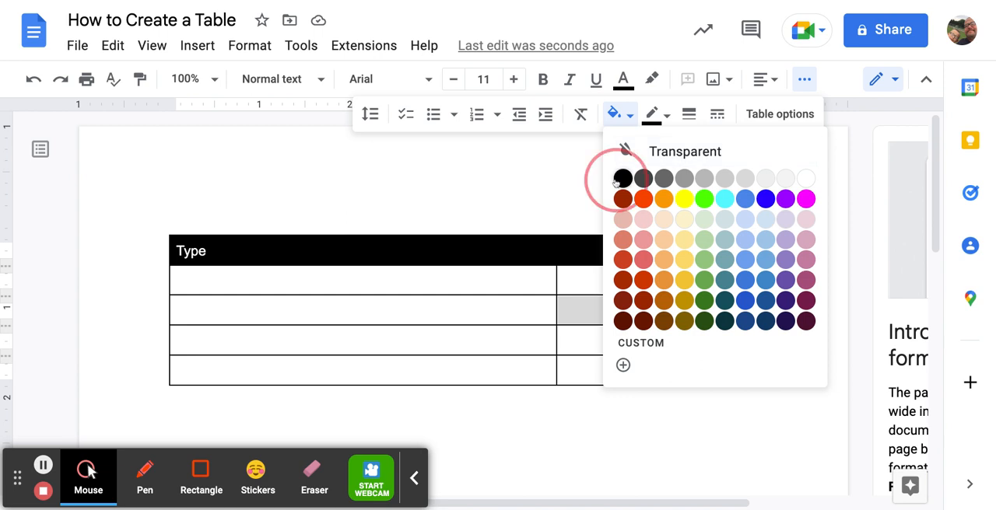
left_click(622, 177)
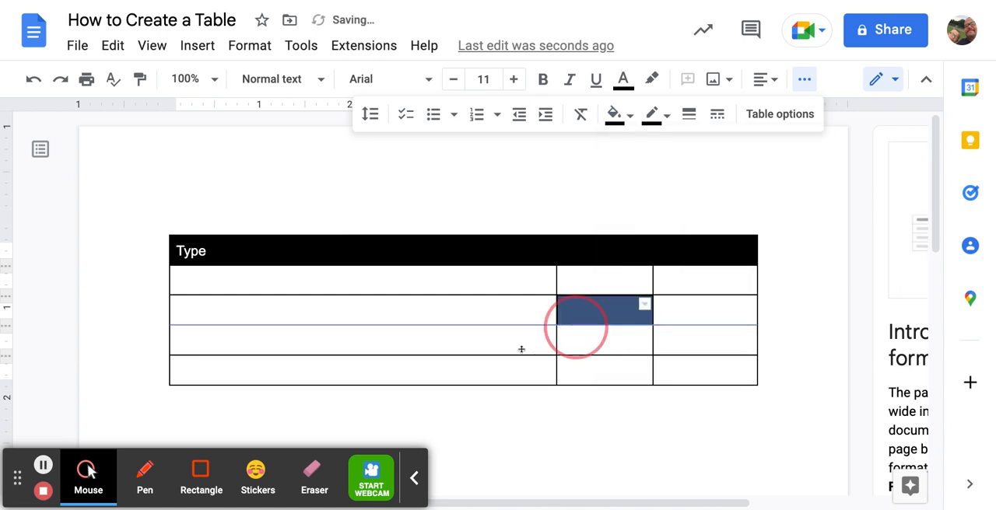